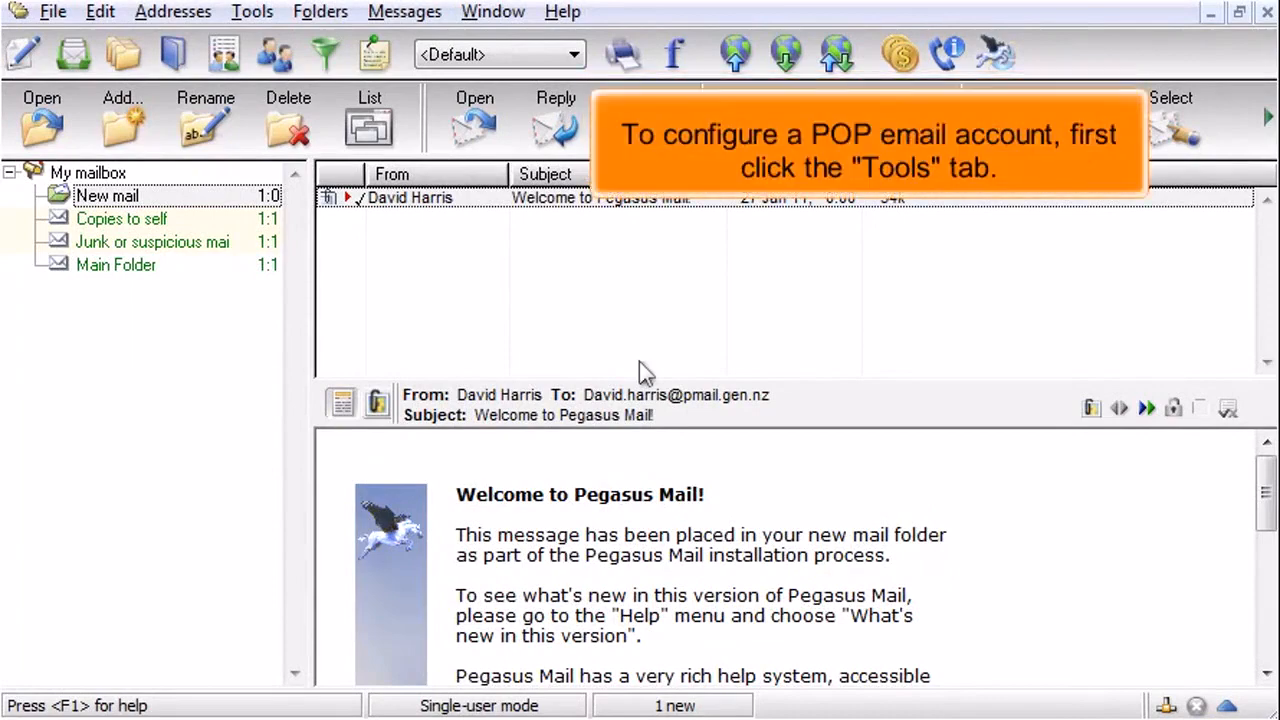
# Step: Open Internet Mail Options from the Tools menu
pyautogui.click(261, 17)
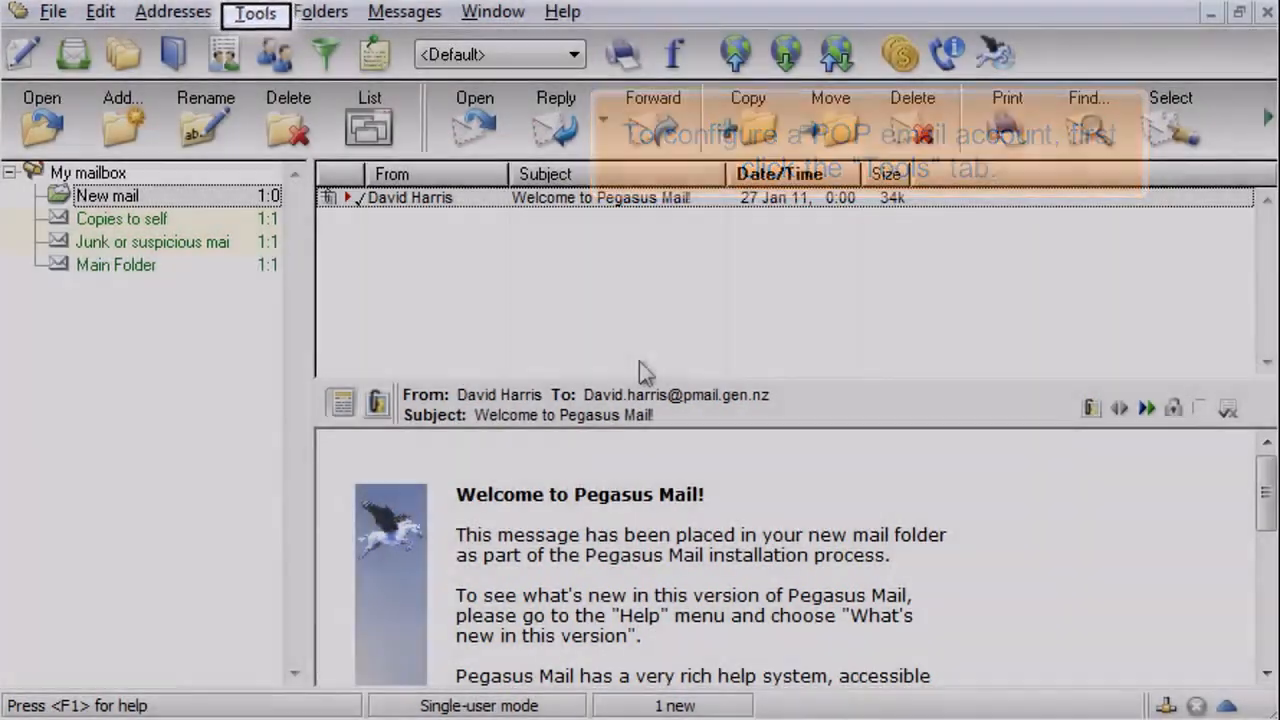
pyautogui.click(252, 11)
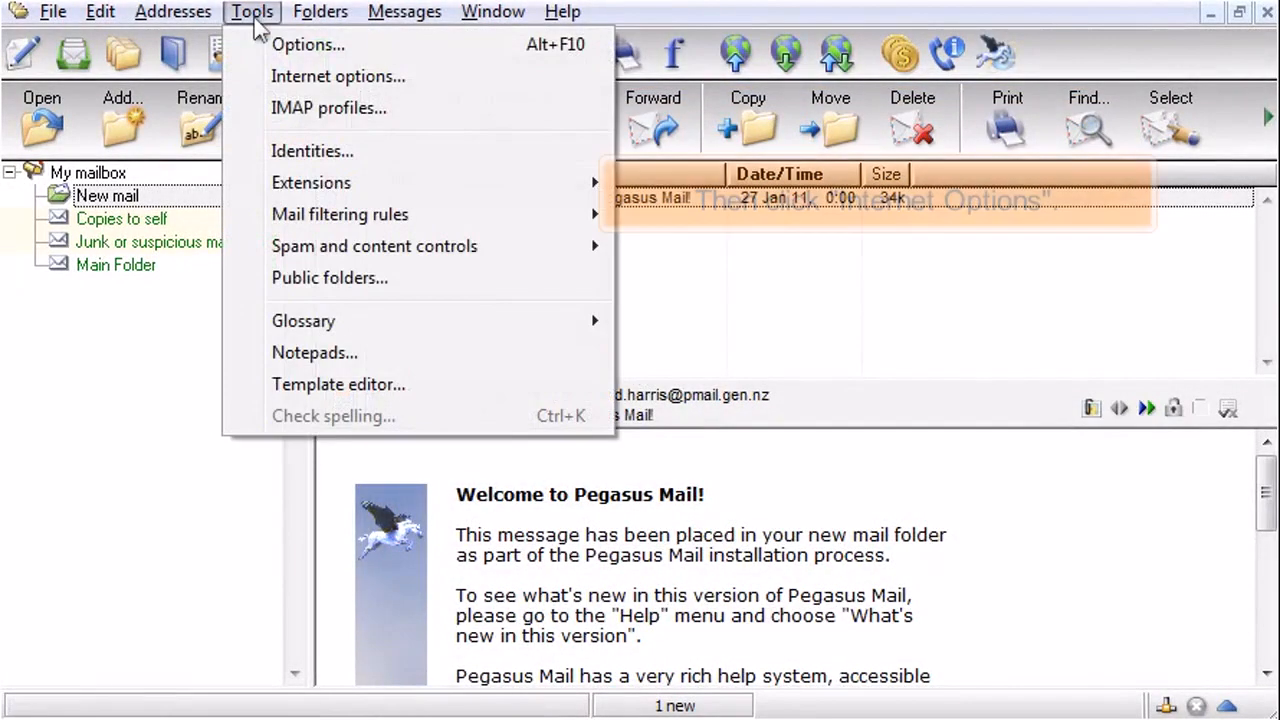
pyautogui.moveTo(347, 82)
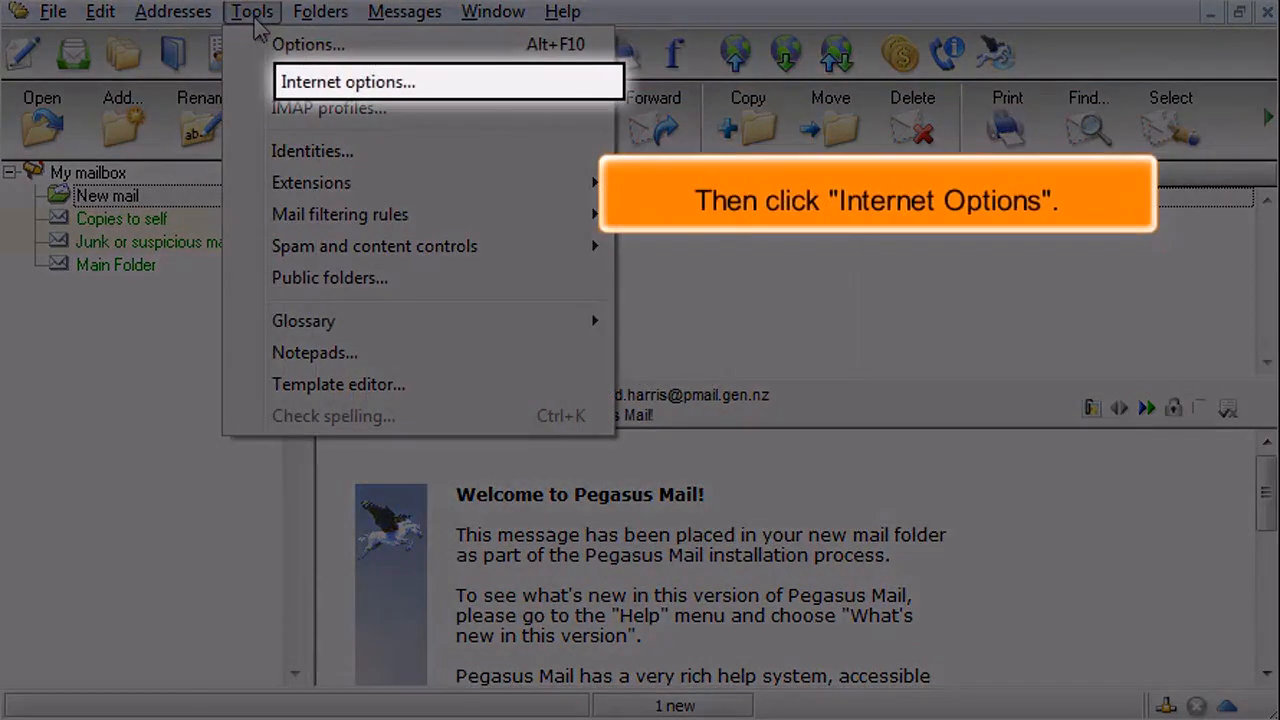
pyautogui.click(347, 82)
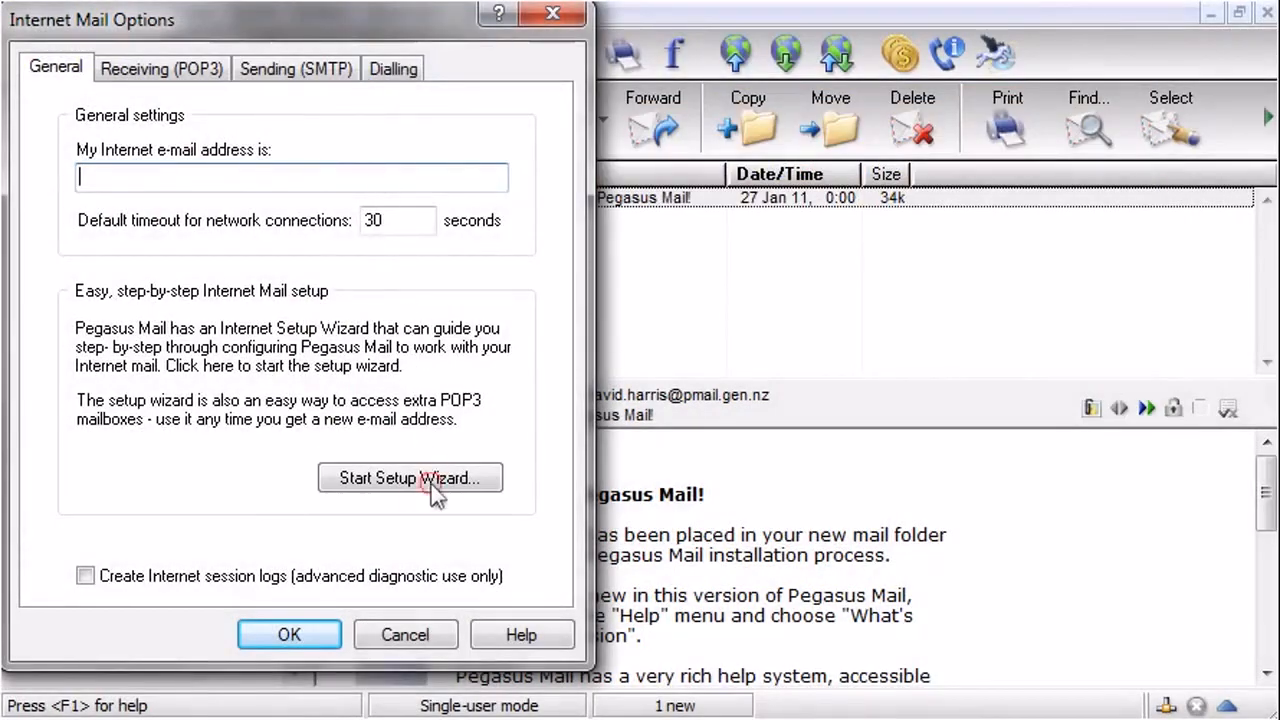
pyautogui.click(410, 478)
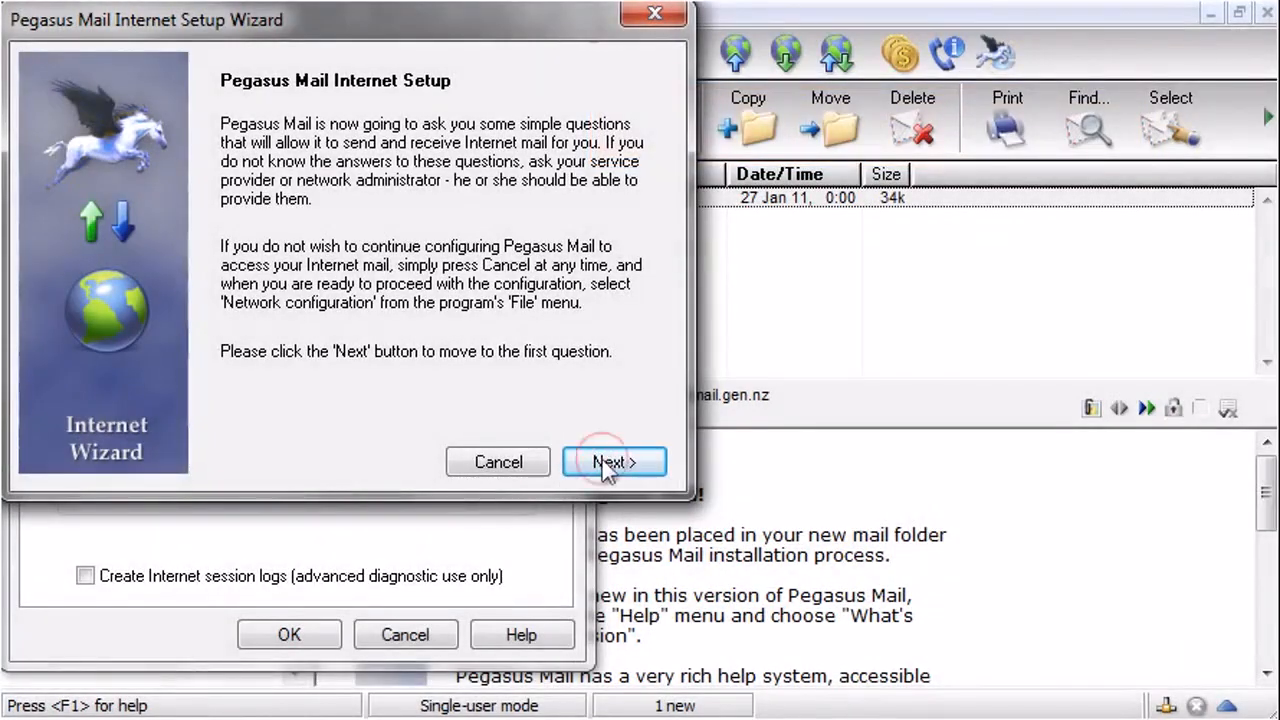
pyautogui.click(614, 461)
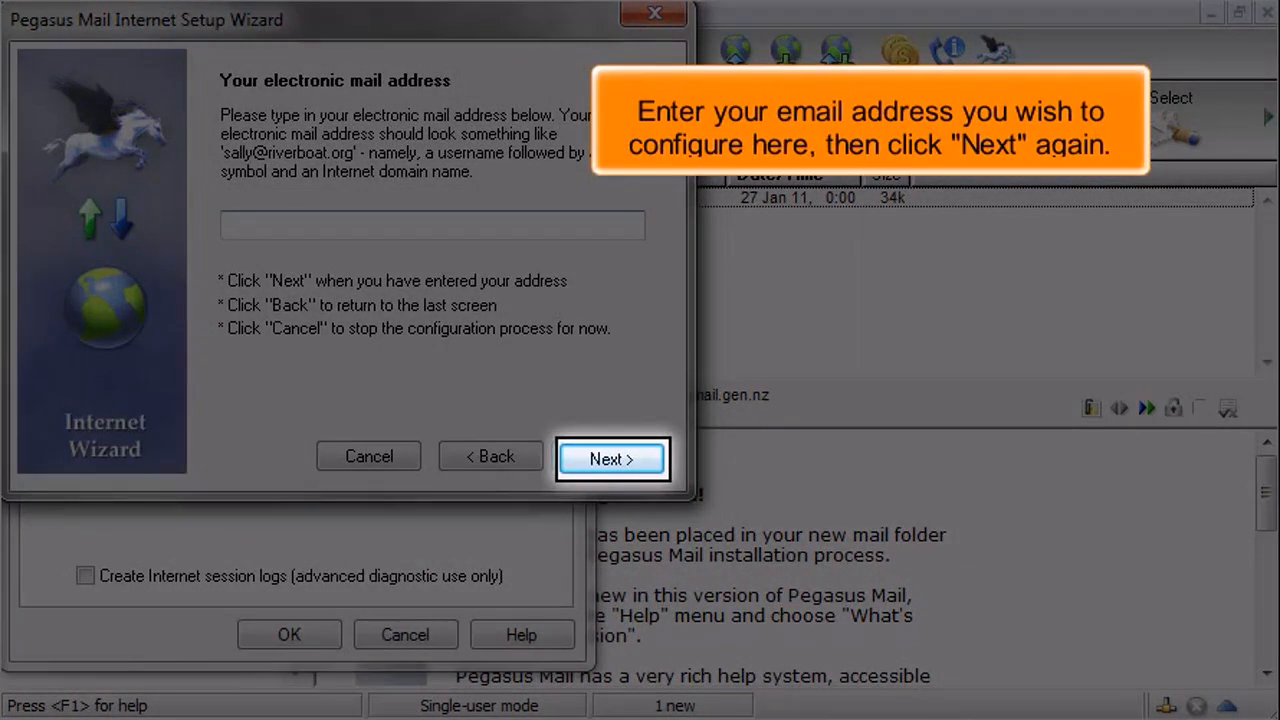
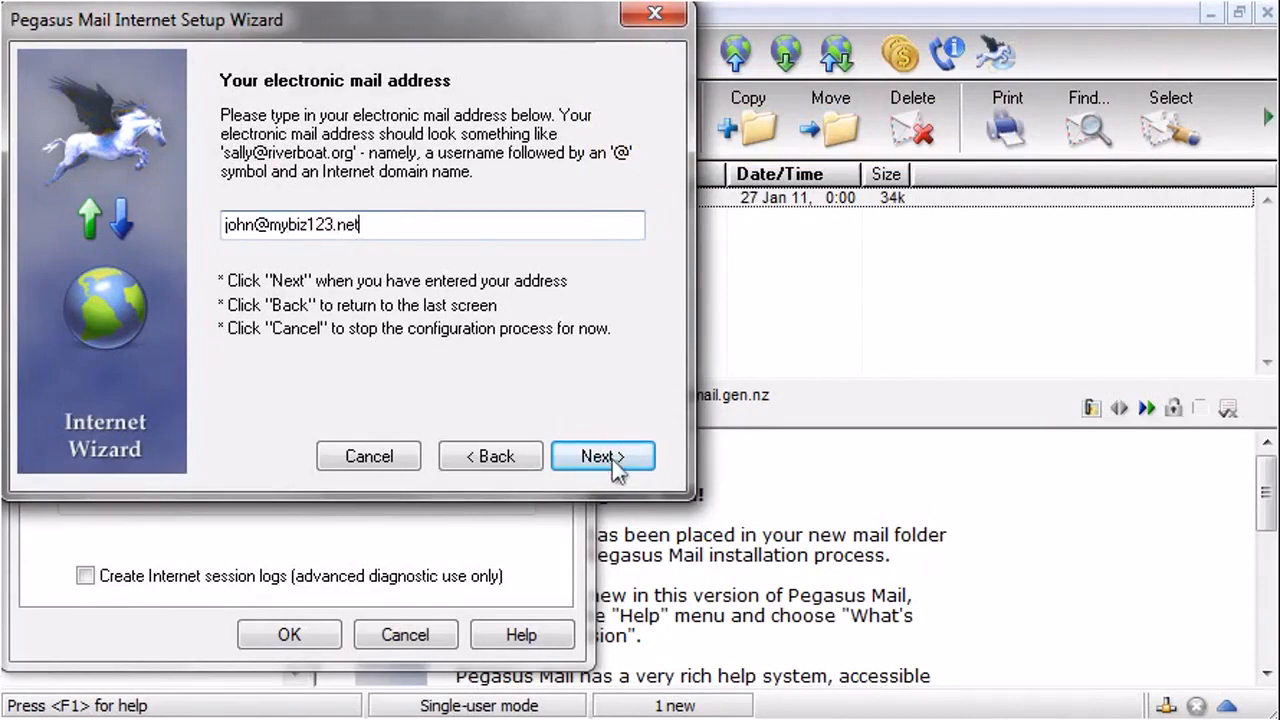
pyautogui.click(603, 456)
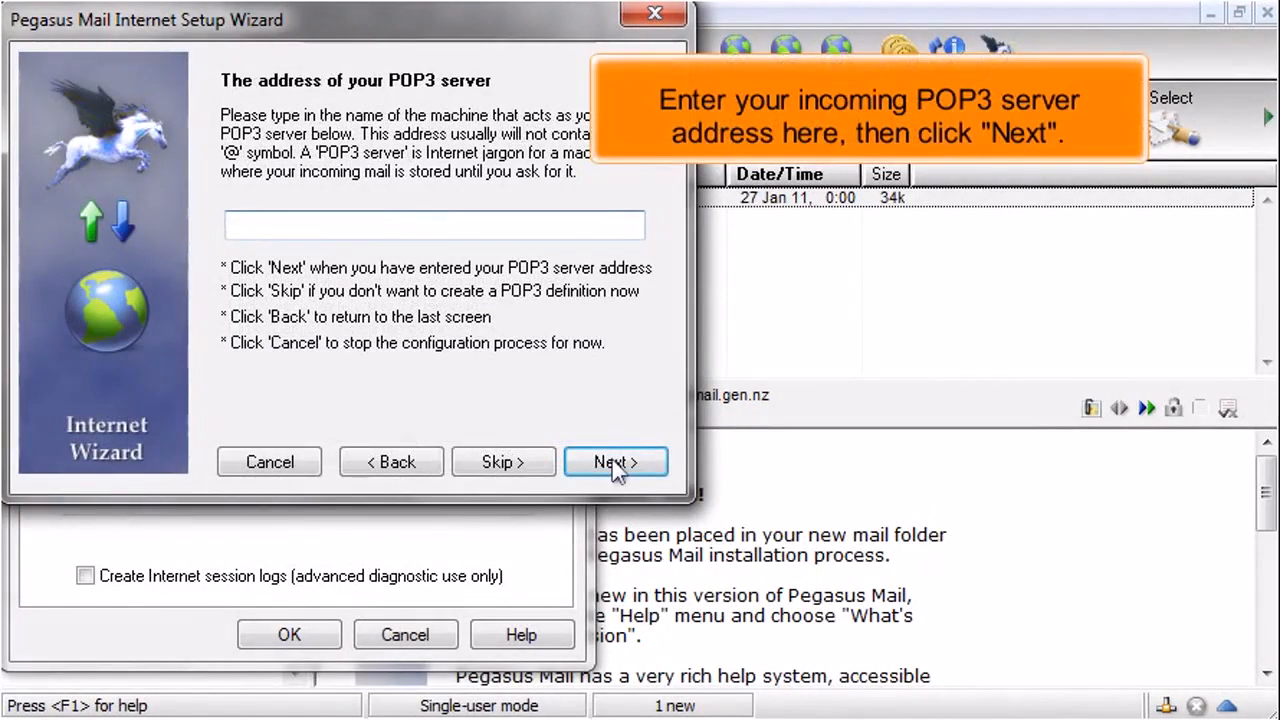
# Step: Enter the incoming POP3 server address, then the account username and password
pyautogui.click(434, 225)
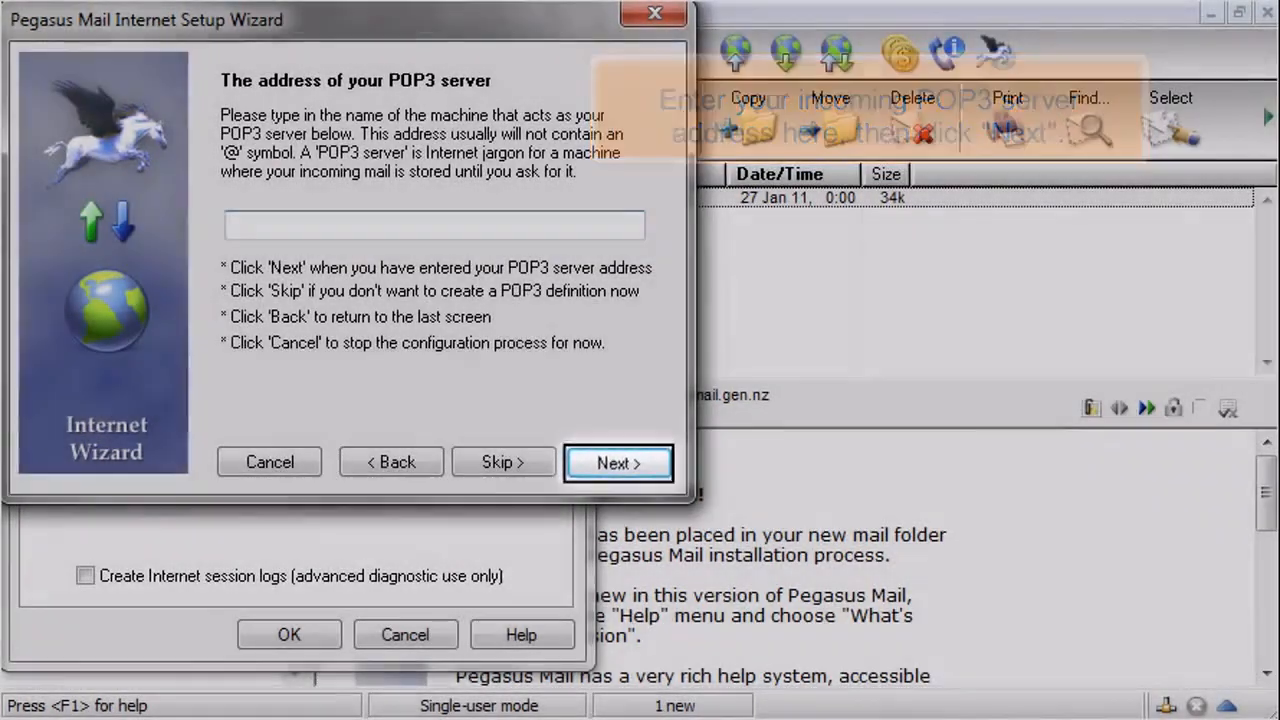
pyautogui.write('mail.mybiz12')
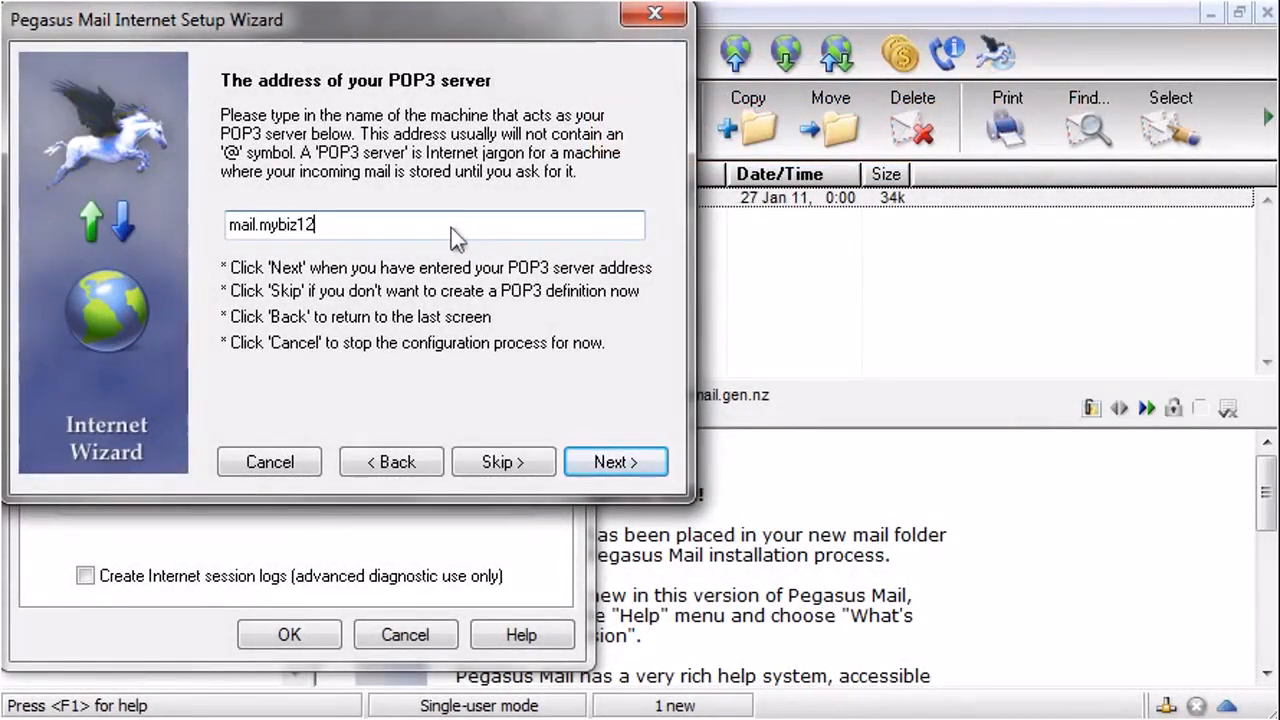
pyautogui.click(615, 461)
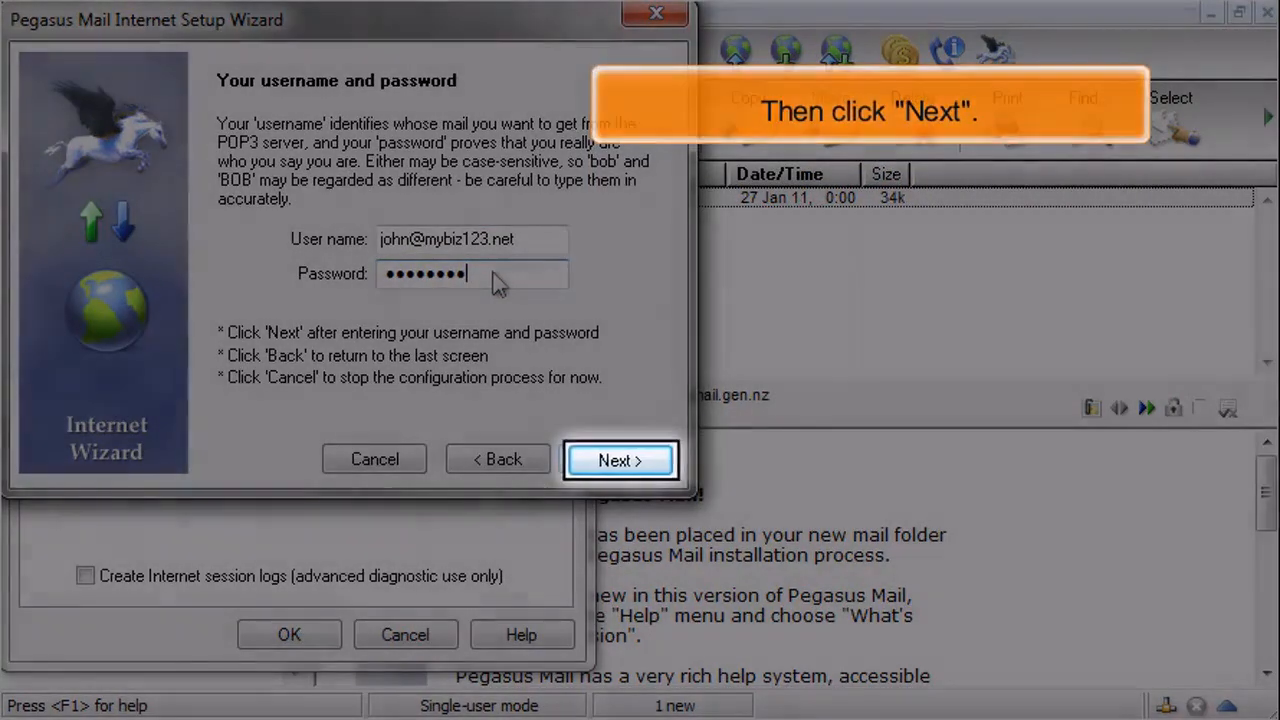
pyautogui.click(620, 460)
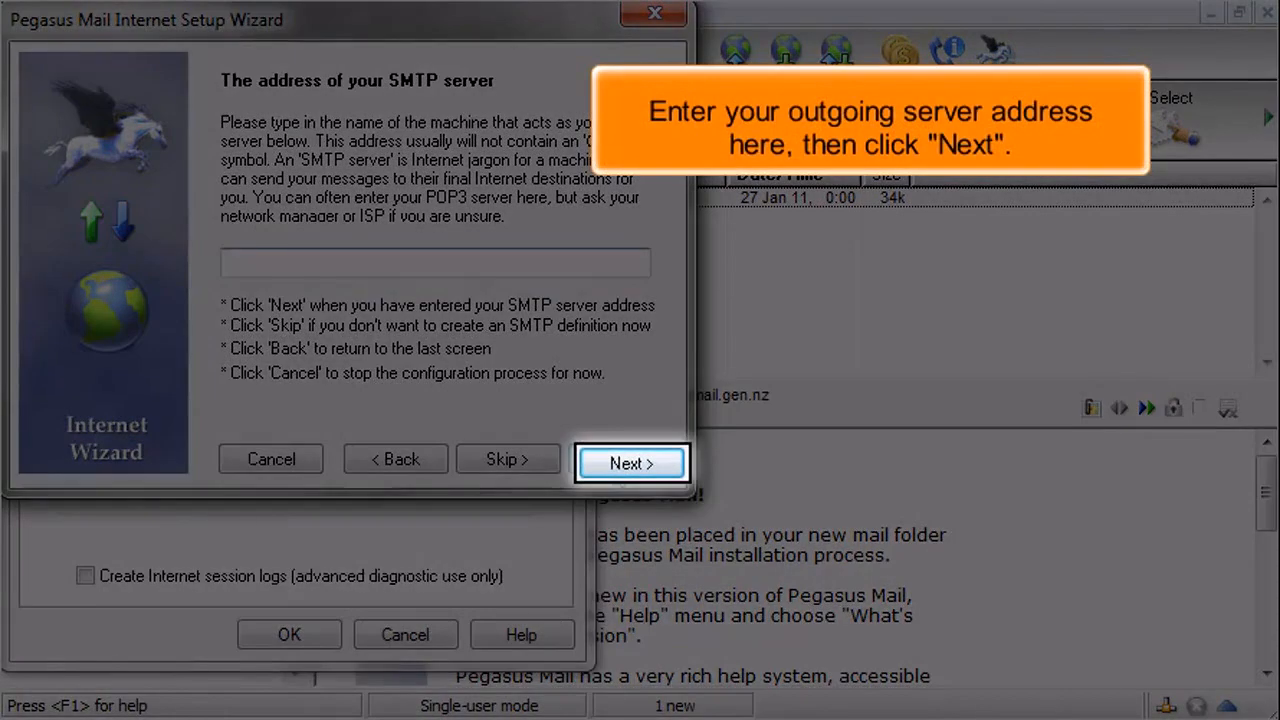
# Step: Set the SMTP server, keep the network or broadband connection, and finish the wizard
pyautogui.write('mail.mybiz123.net')
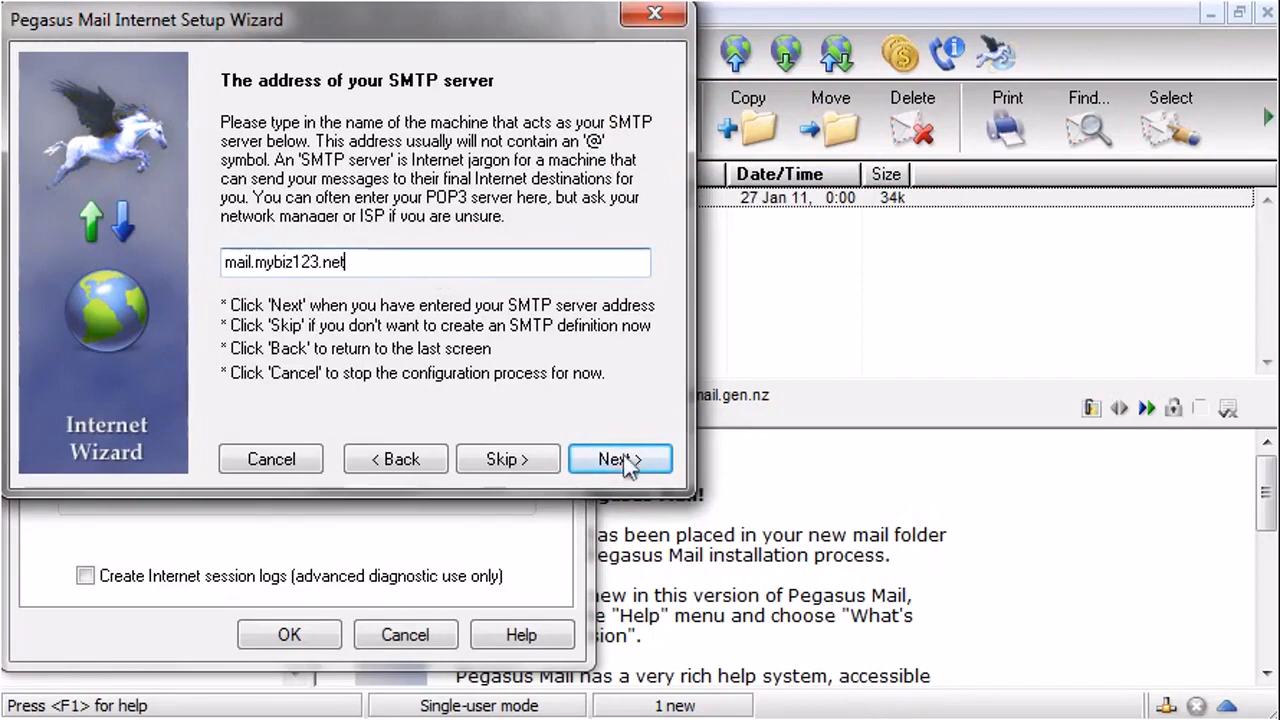
pyautogui.click(614, 459)
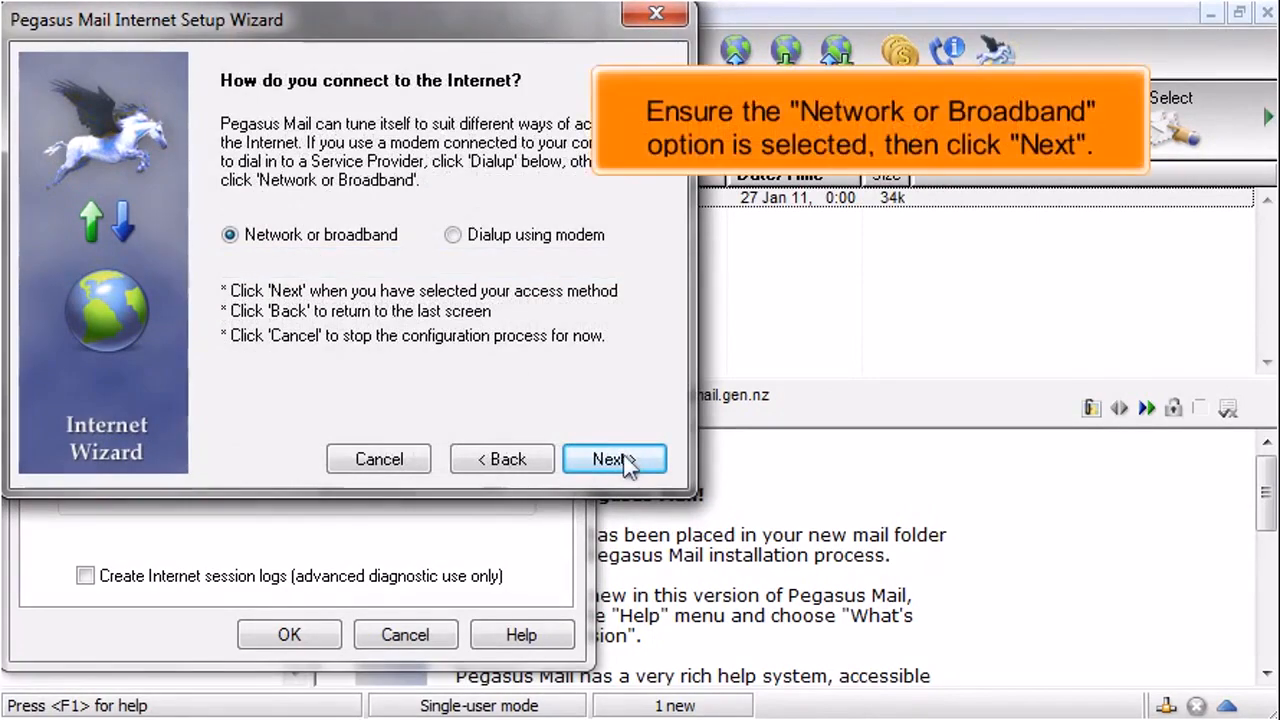
pyautogui.click(245, 239)
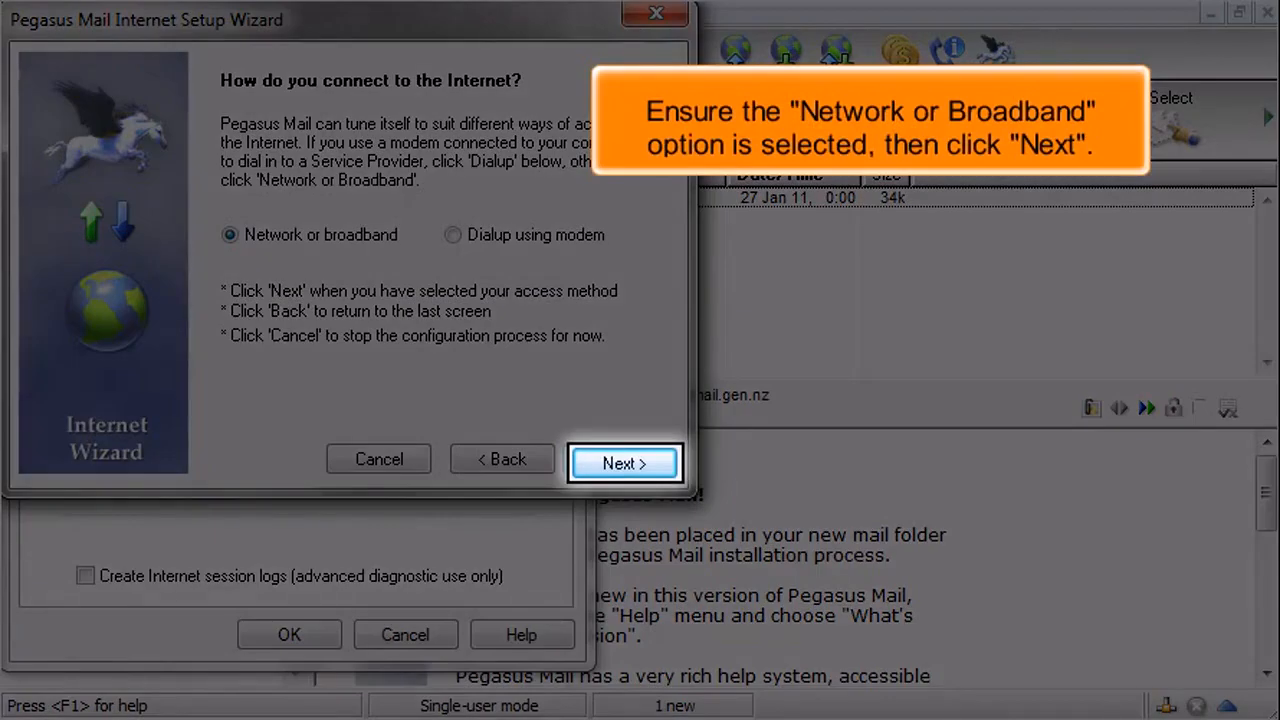
pyautogui.click(624, 463)
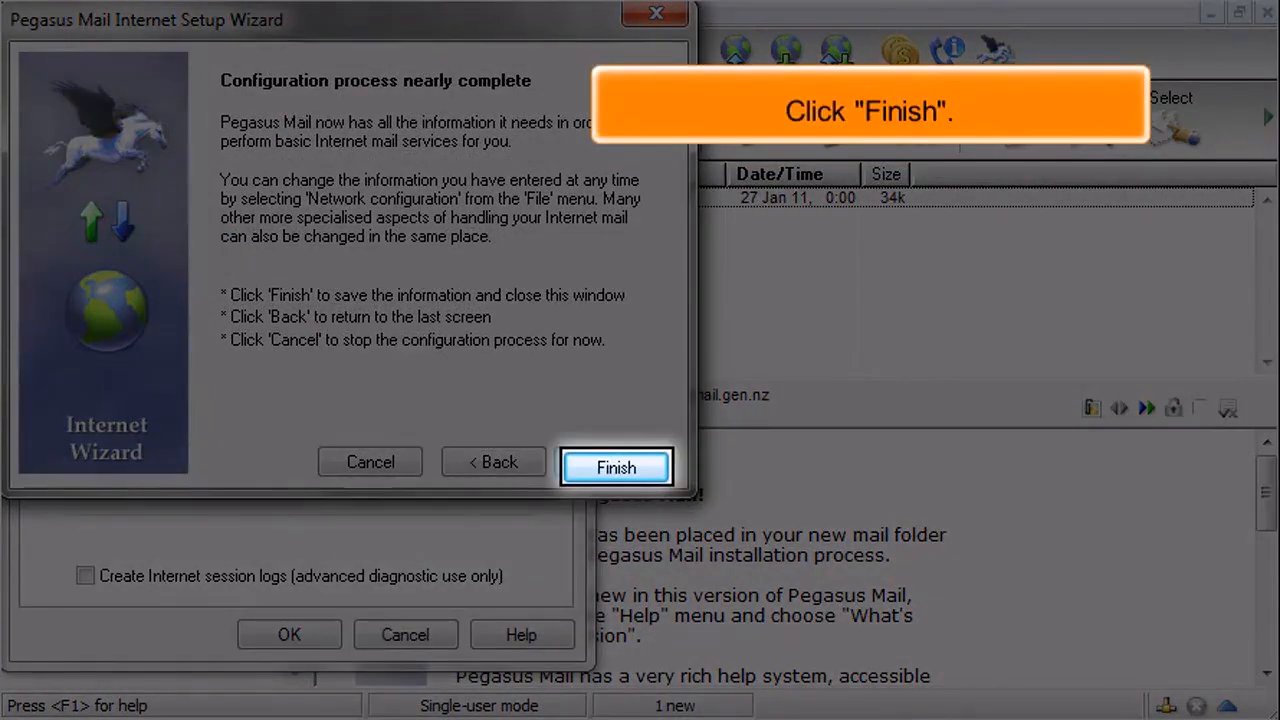
pyautogui.click(616, 467)
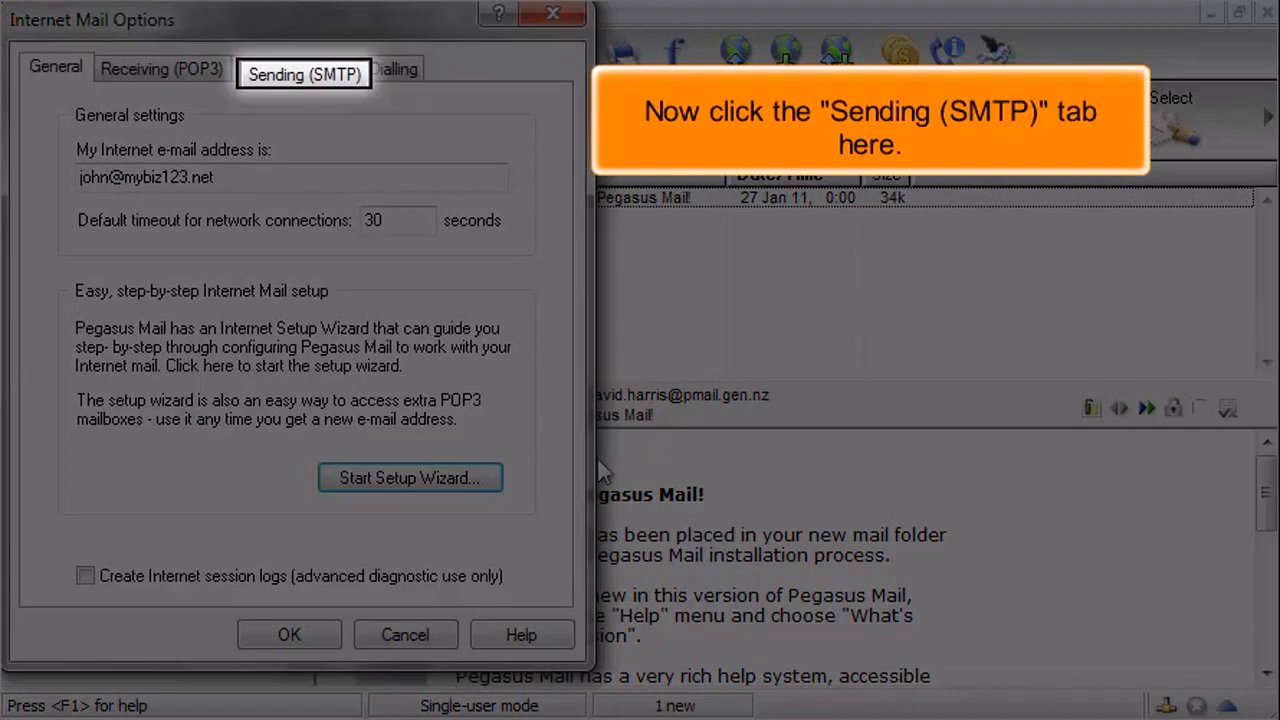
# Step: Edit the mail.mybiz123.net host on the Sending (SMTP) settings
pyautogui.click(304, 74)
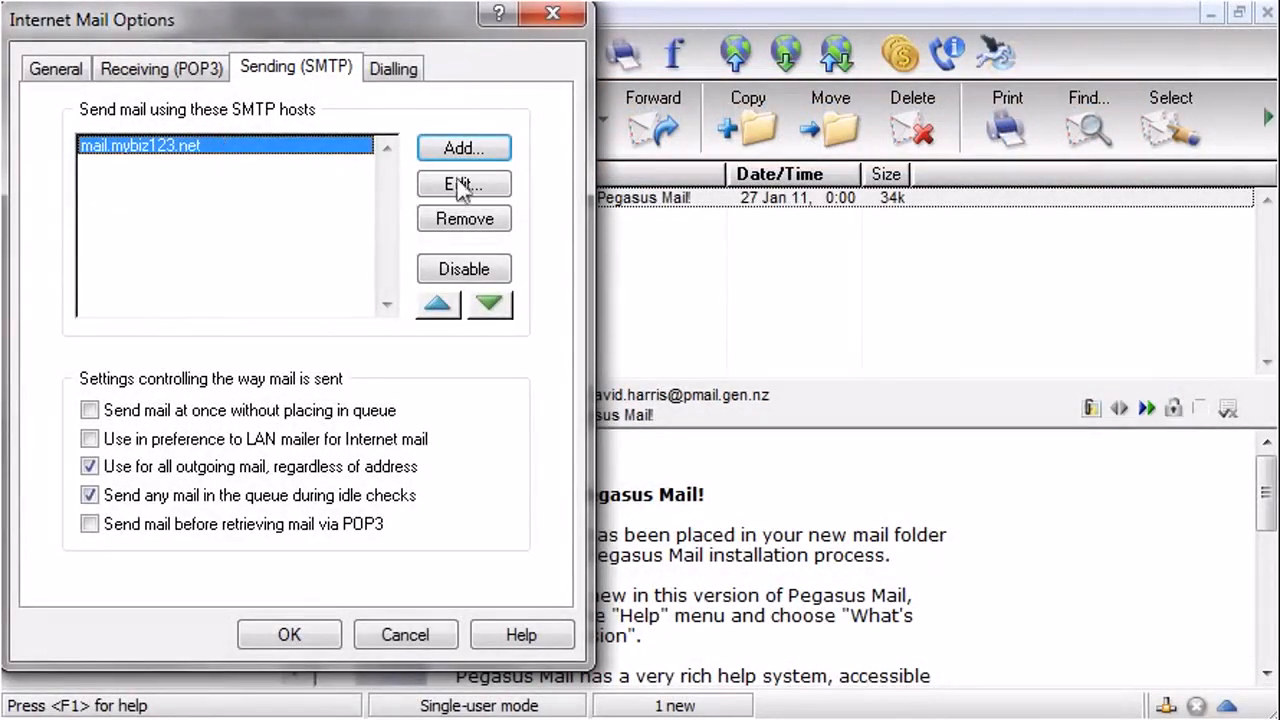
pyautogui.click(463, 184)
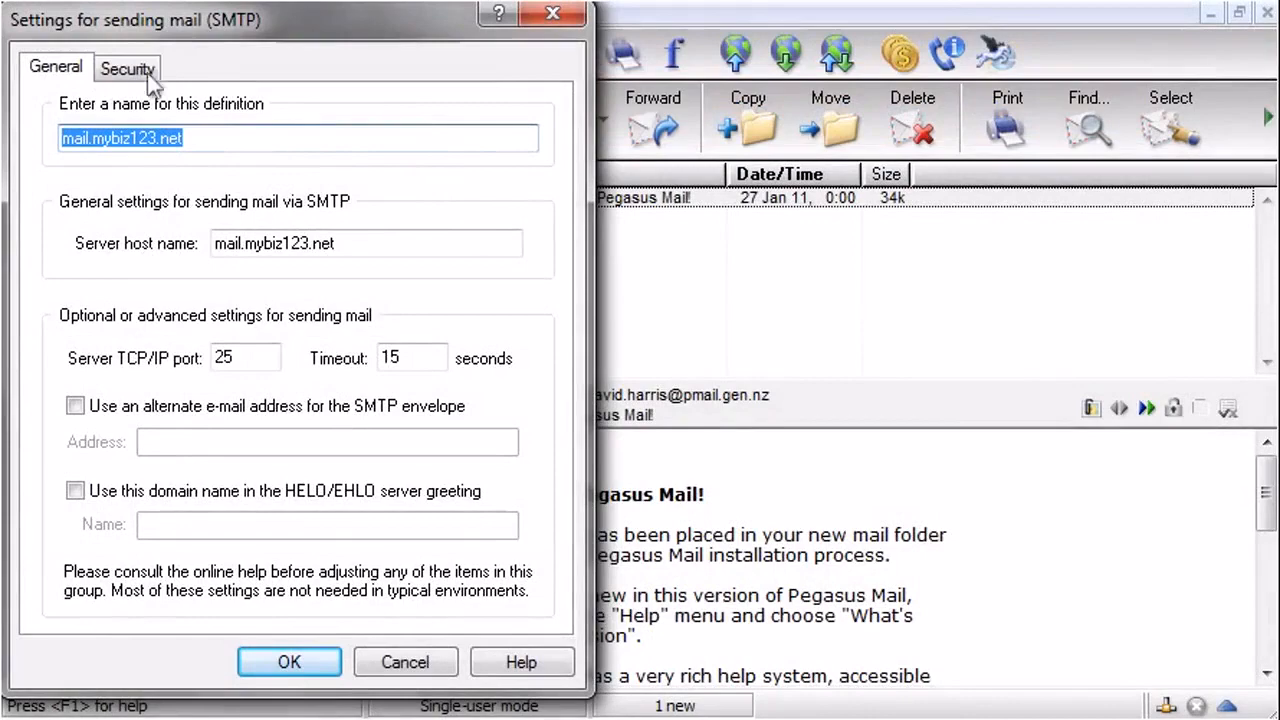
# Step: In the Security settings, enable SMTP login using a POP3 username and password
pyautogui.click(128, 67)
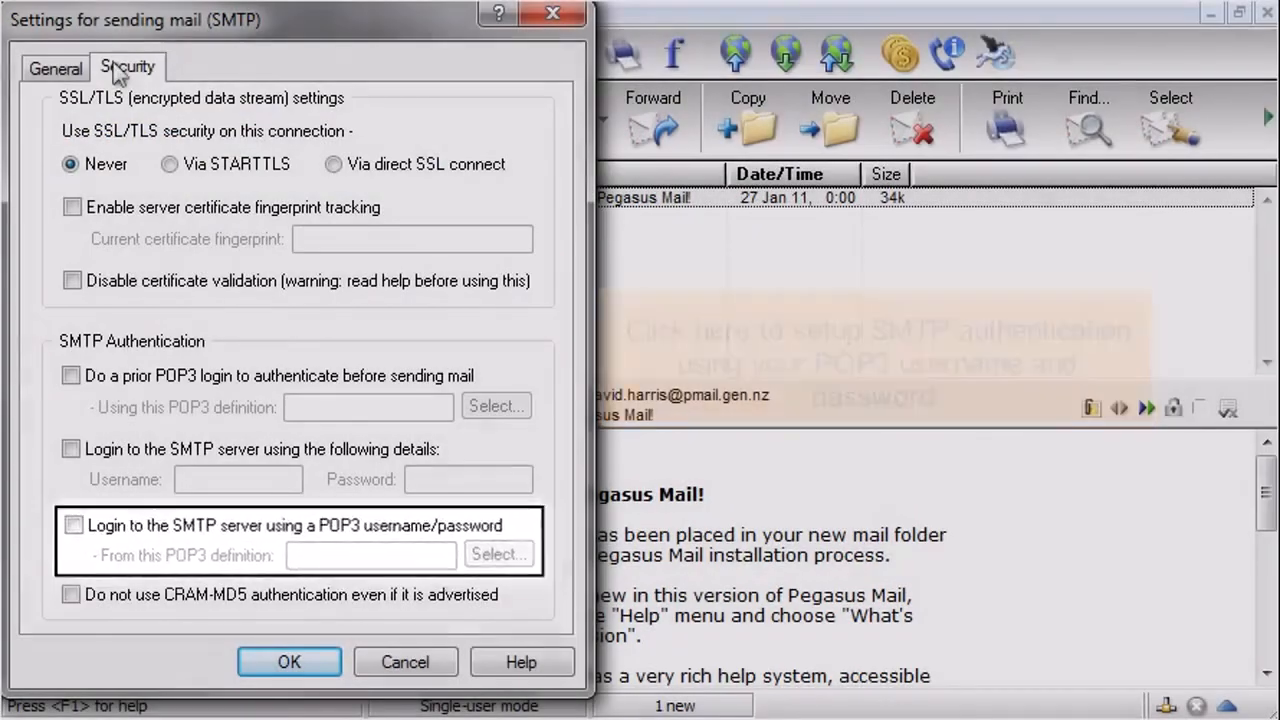
pyautogui.click(71, 523)
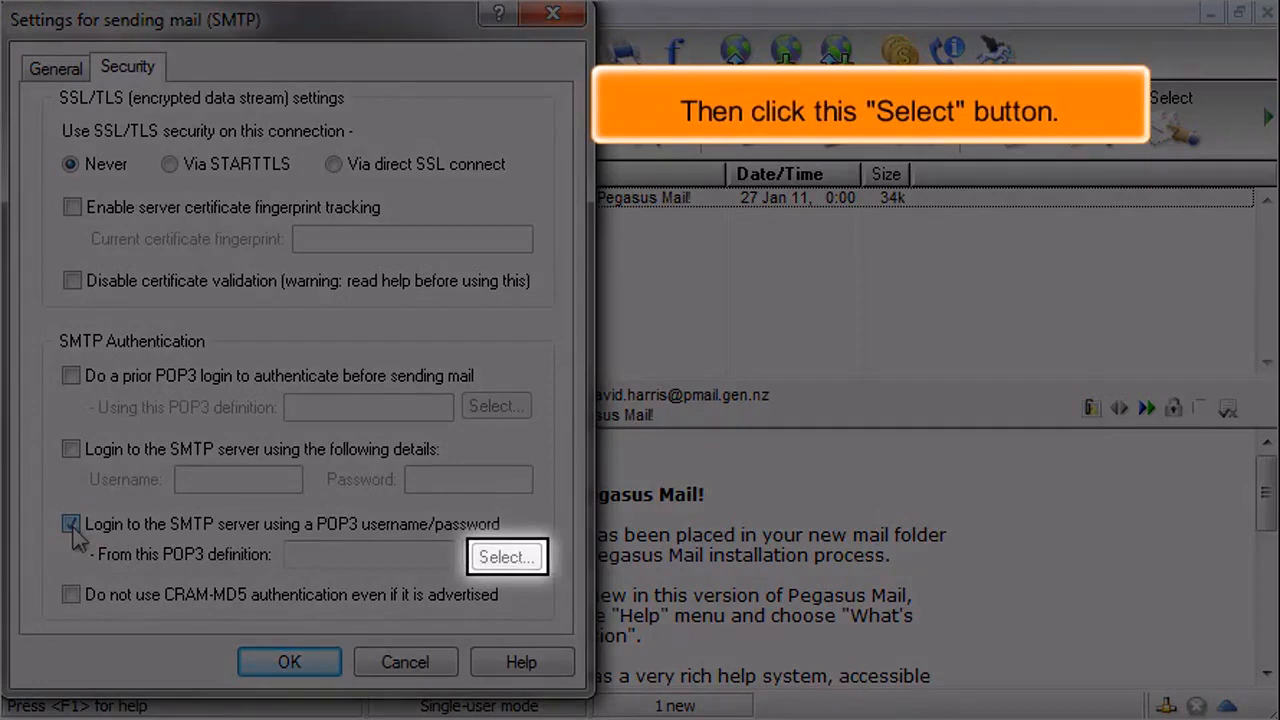
pyautogui.click(506, 557)
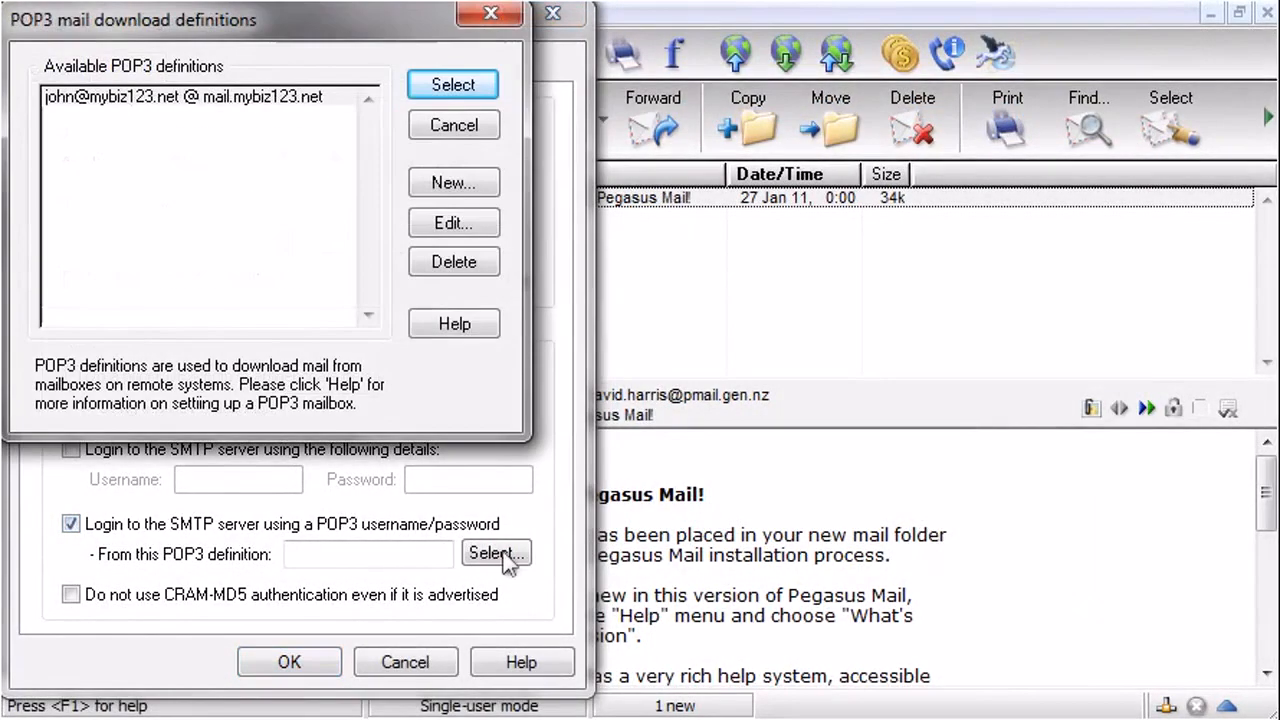
pyautogui.click(200, 97)
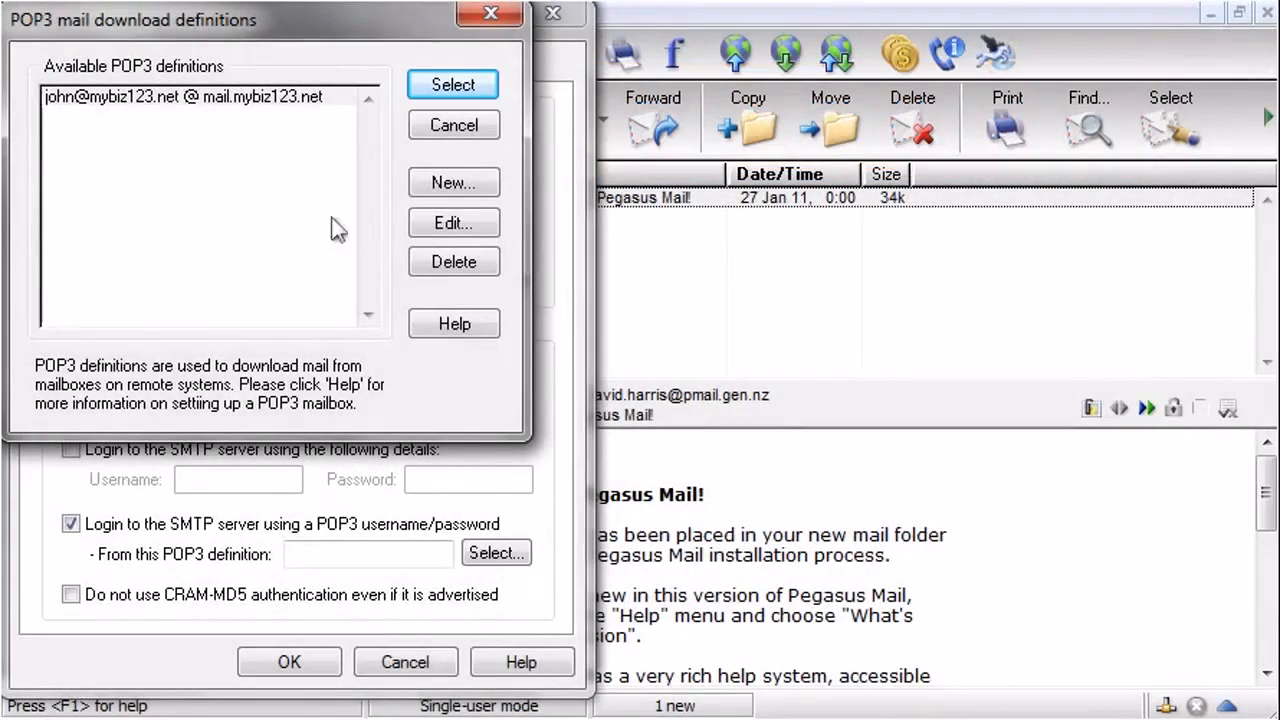
pyautogui.click(452, 84)
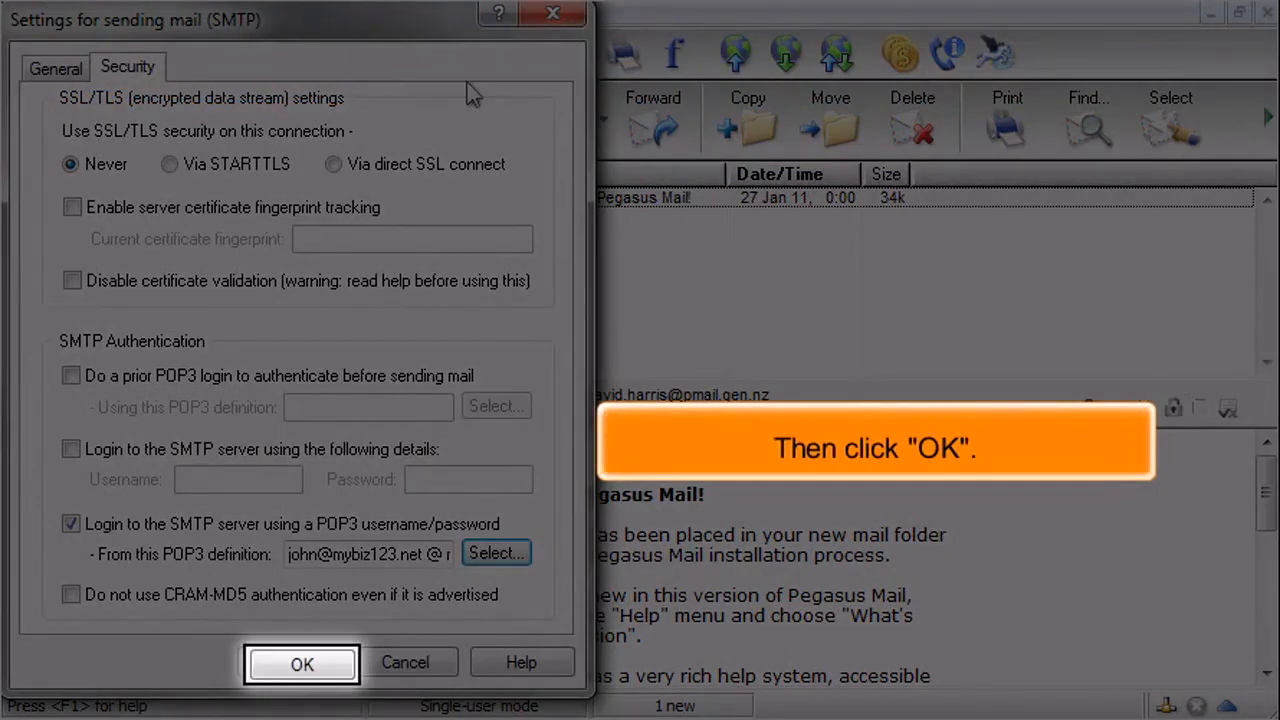
pyautogui.click(301, 664)
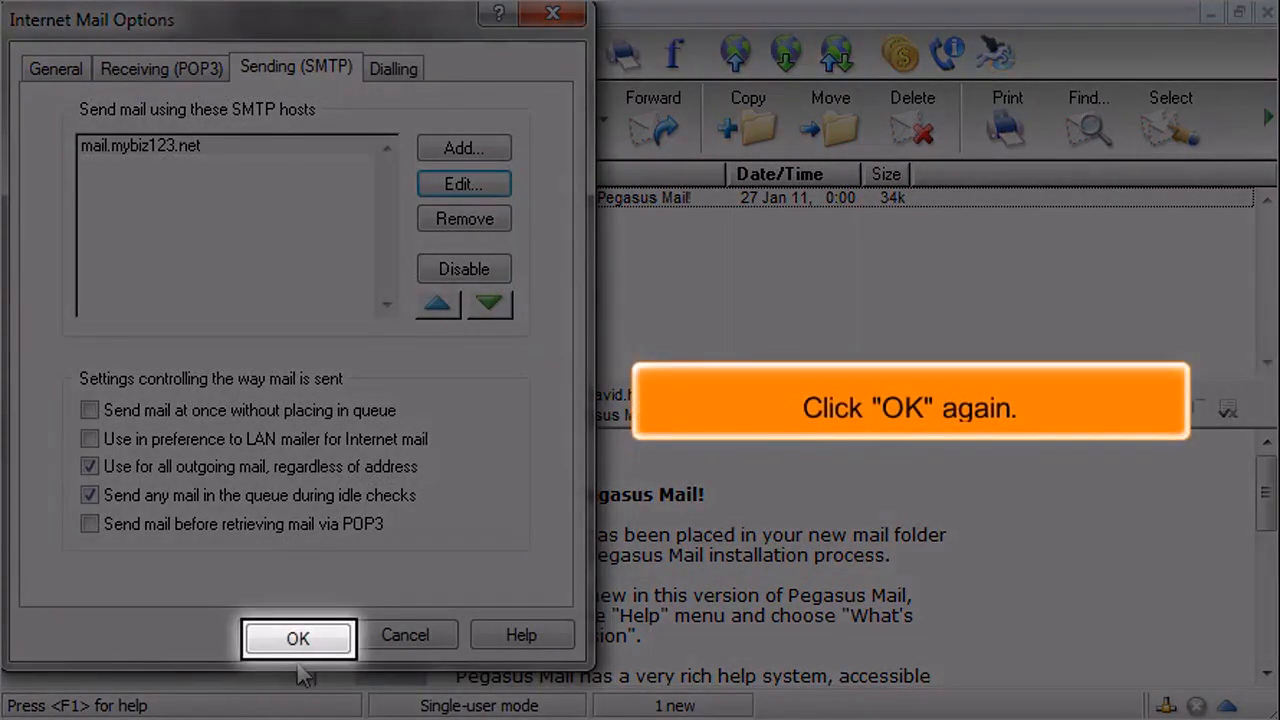
# Step: Accept the Internet Mail Options with OK, returning to the mailbox
pyautogui.click(298, 638)
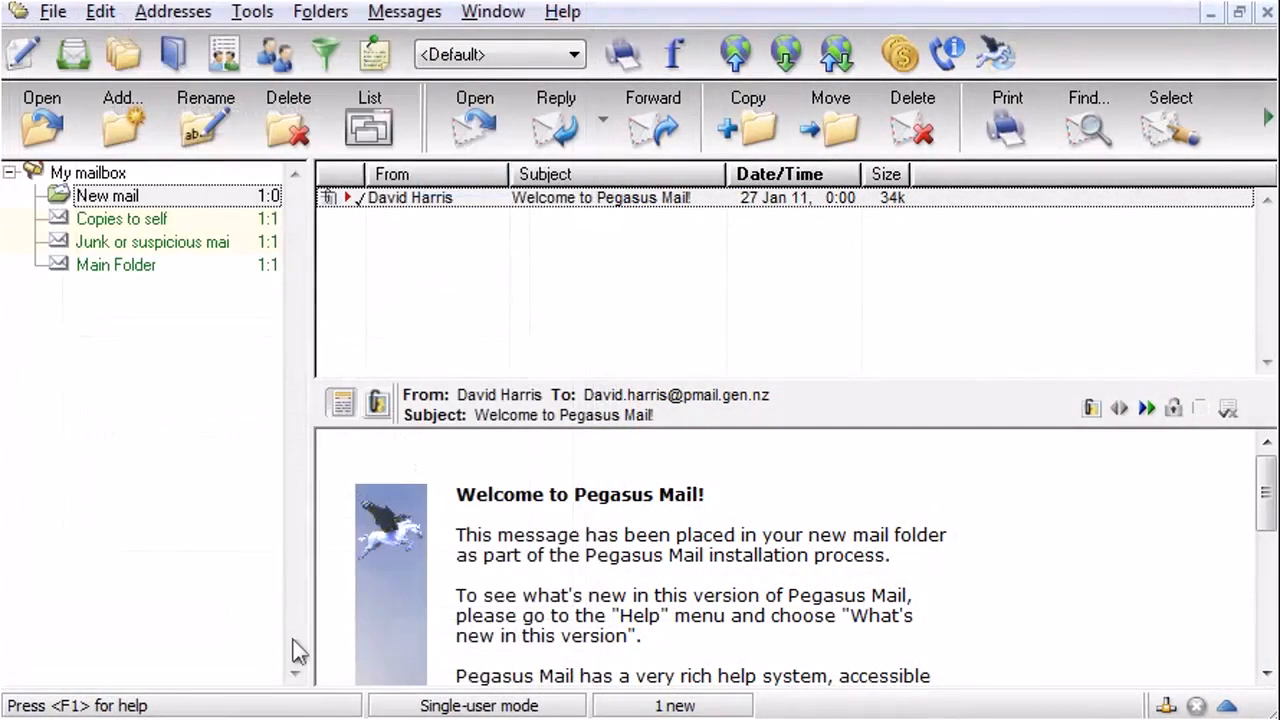